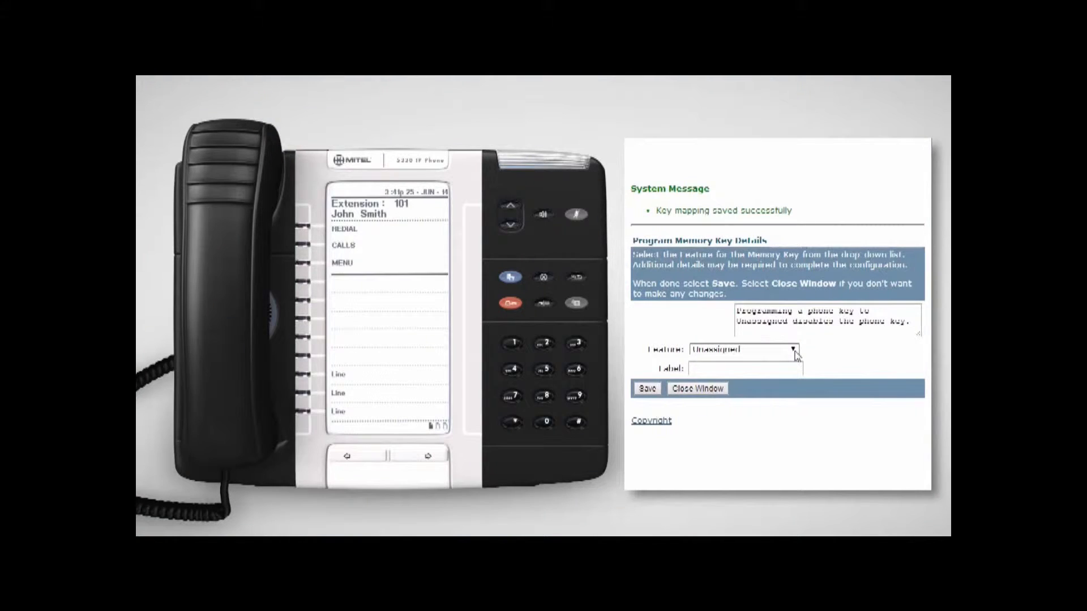
Step: Expand the Feature list in Program Memory Key Details
click(792, 350)
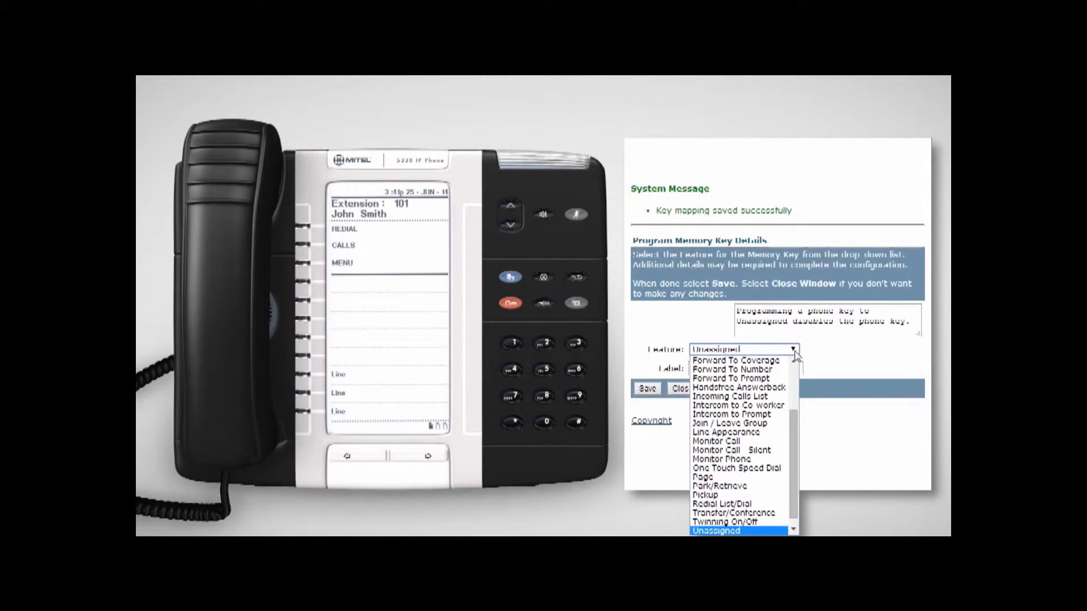
Step: Assign One Touch Speed Dial labelled James with its number and save the key
click(736, 468)
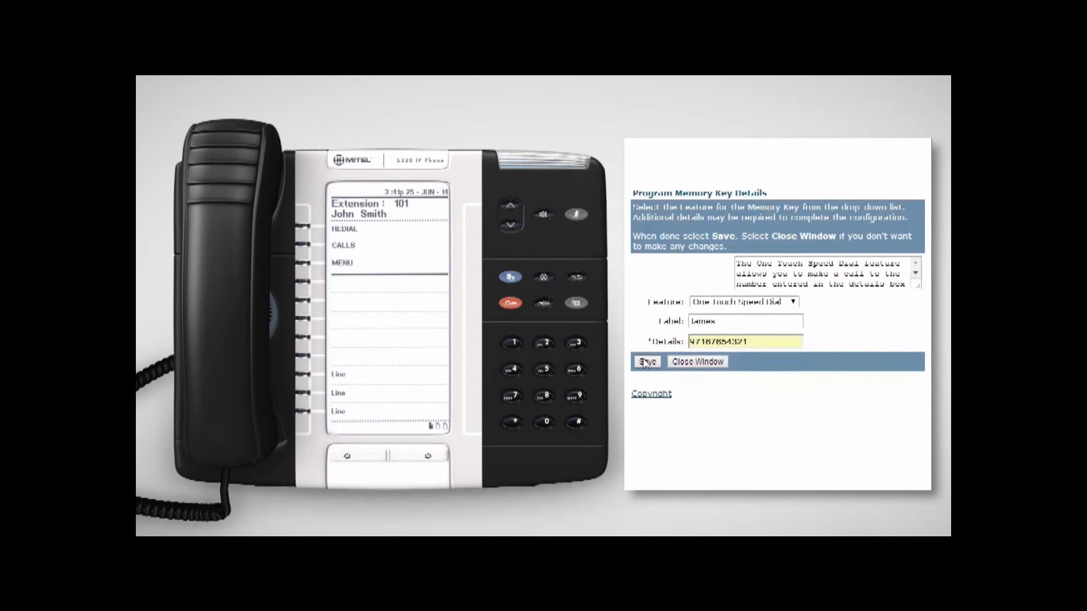
click(645, 361)
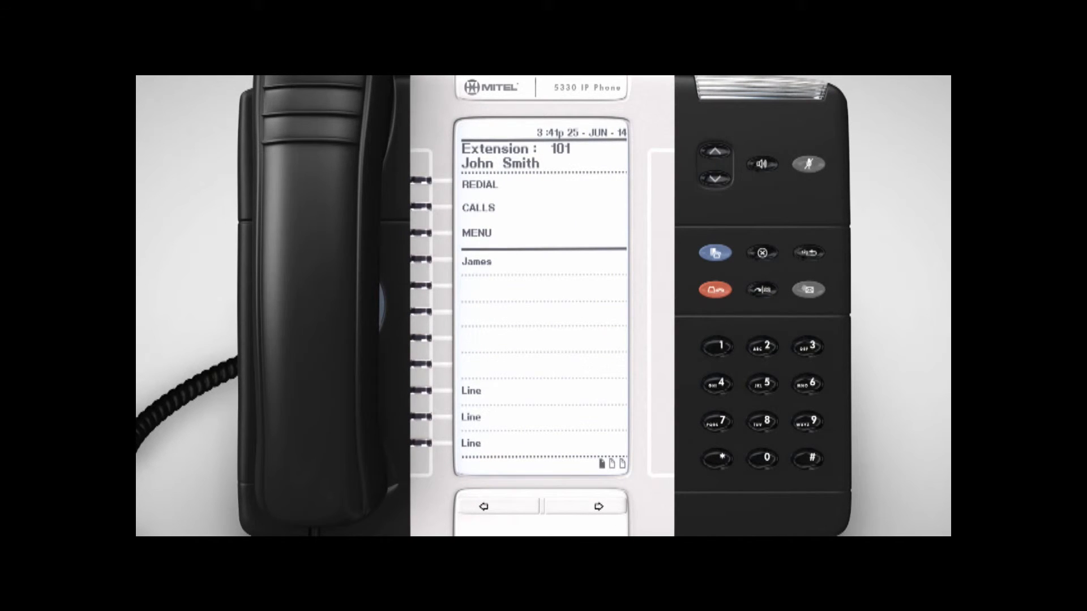